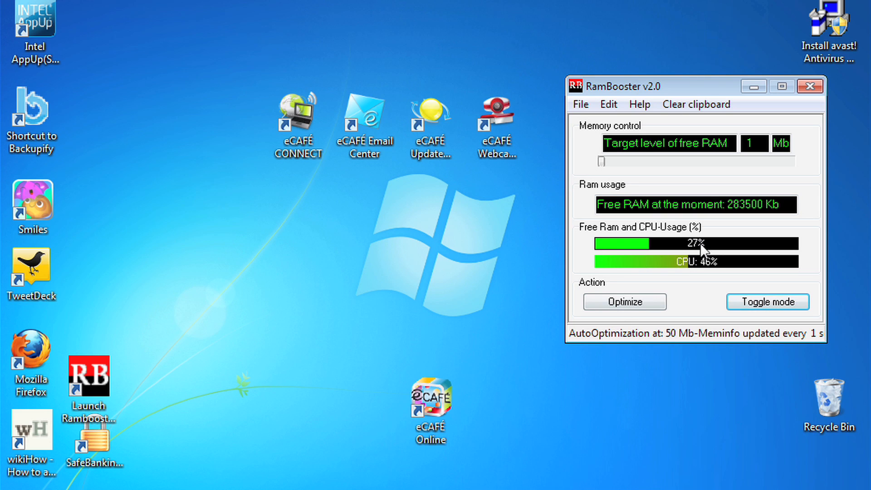
mouse_move(720, 248)
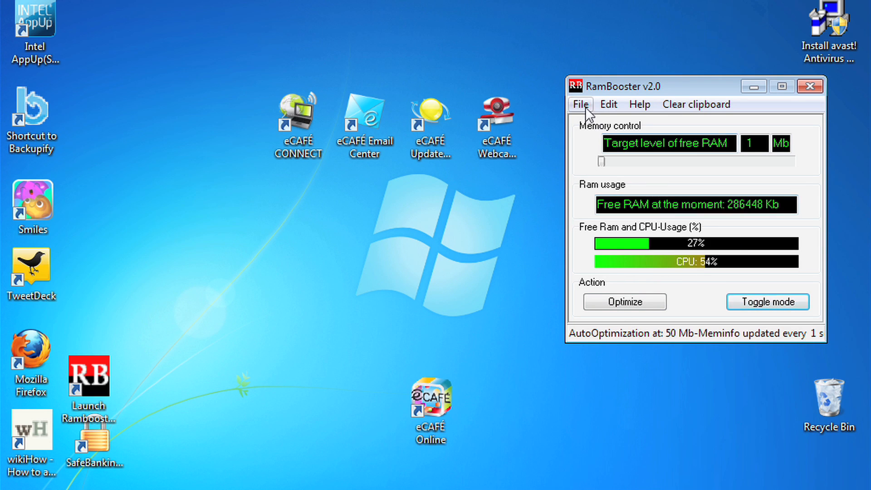
Open RamBooster's Options dialog from the Edit menu.
left_click(607, 104)
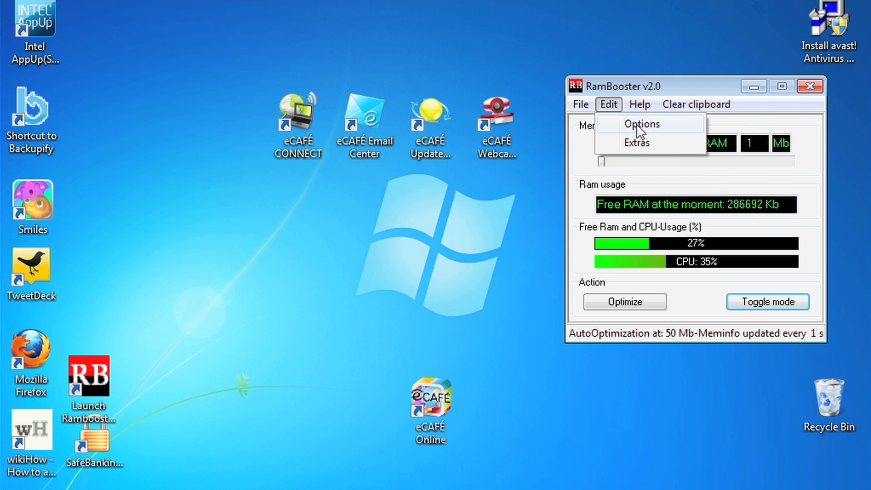
left_click(642, 124)
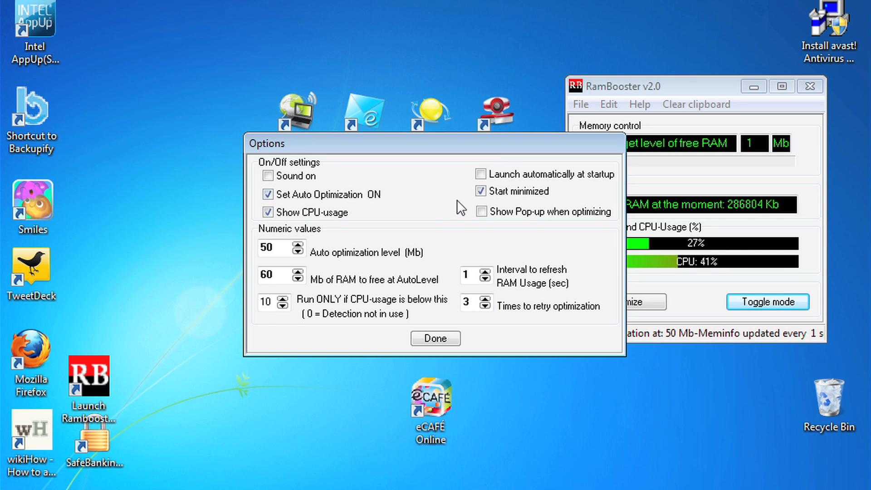
Enable 'Launch automatically at startup' and select the Auto optimization level value for editing.
left_click(478, 174)
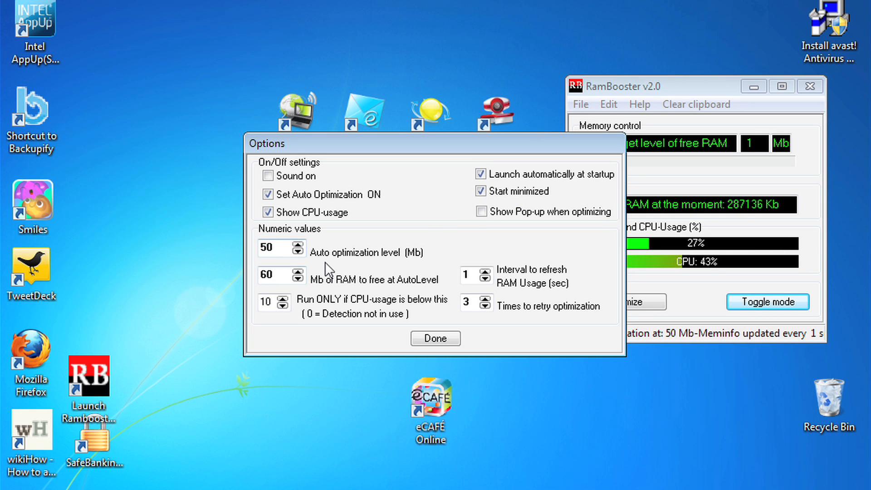
left_click(274, 248)
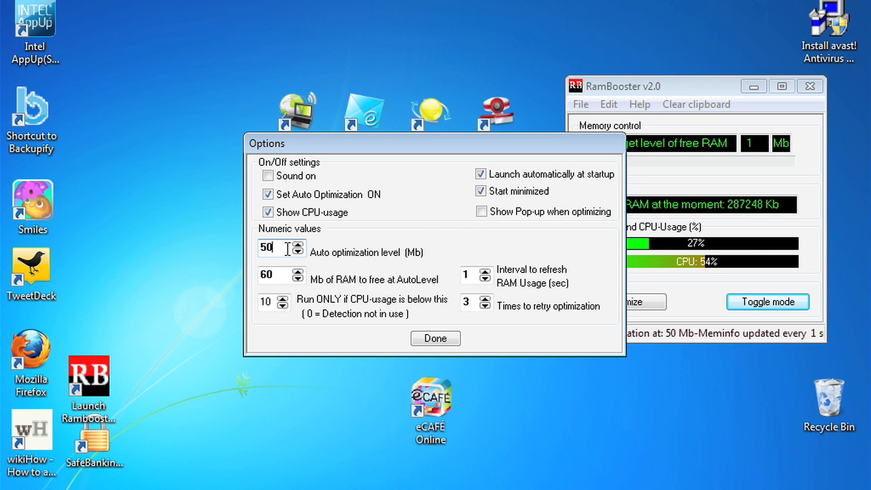
mouse_move(283, 248)
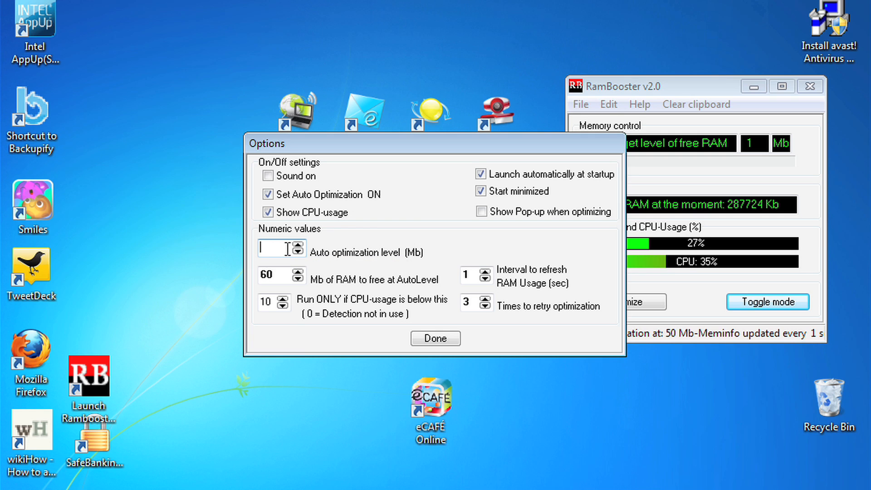
Enter 102 Mb as the Auto optimization level.
type("204")
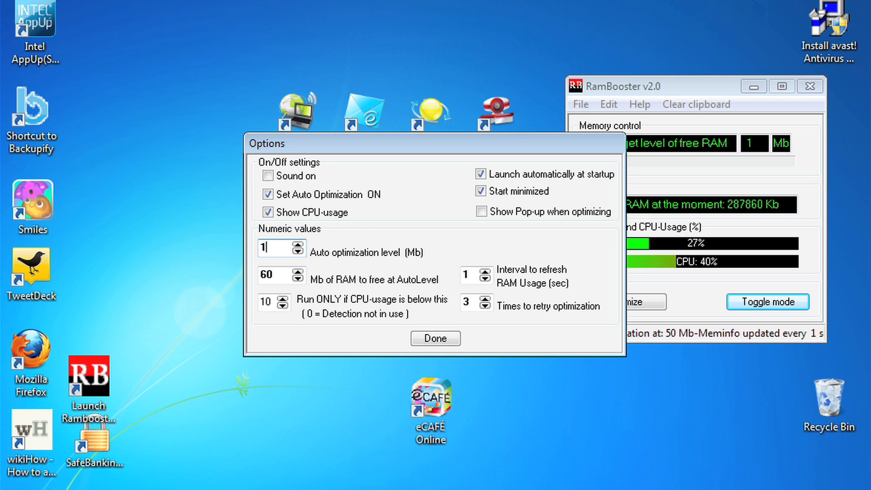
type("02")
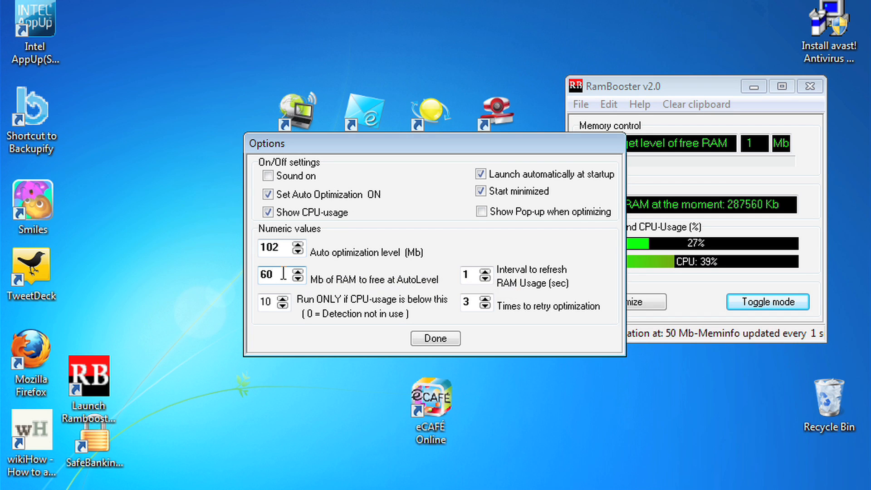
mouse_move(275, 275)
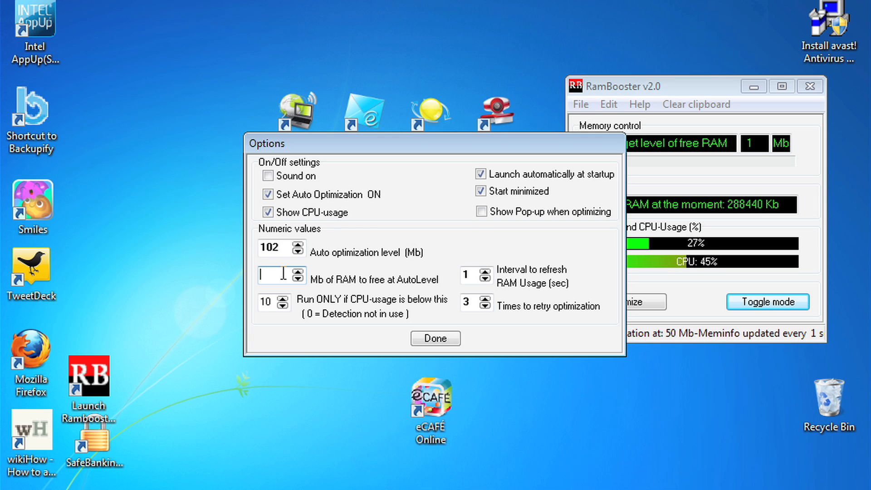
Set 'Mb of RAM to free at AutoLevel' to 100.
type("100")
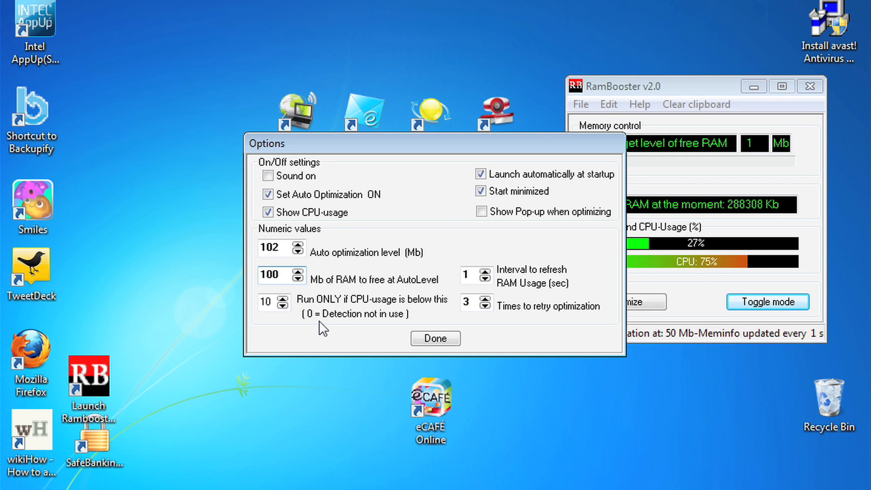
mouse_move(619, 312)
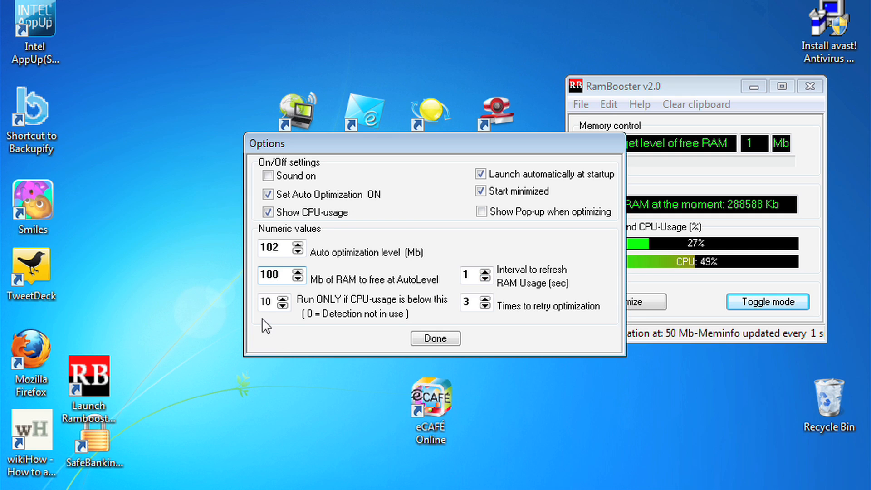
left_click(268, 302)
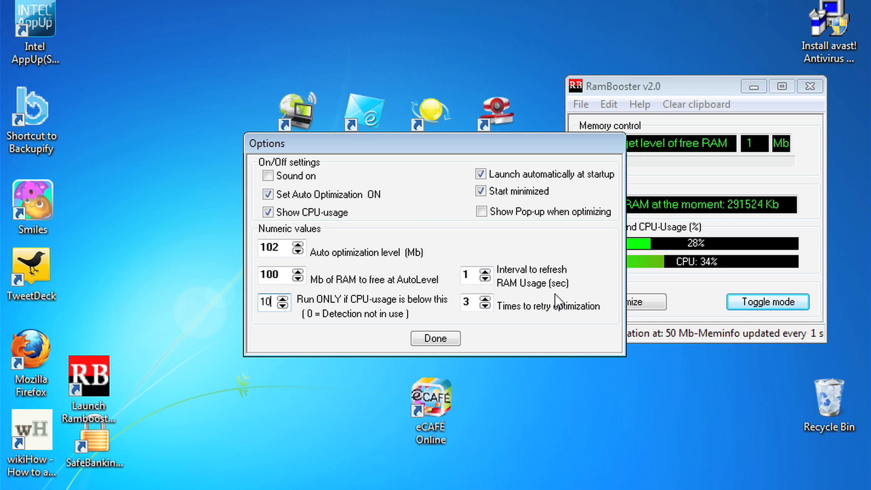
mouse_move(577, 289)
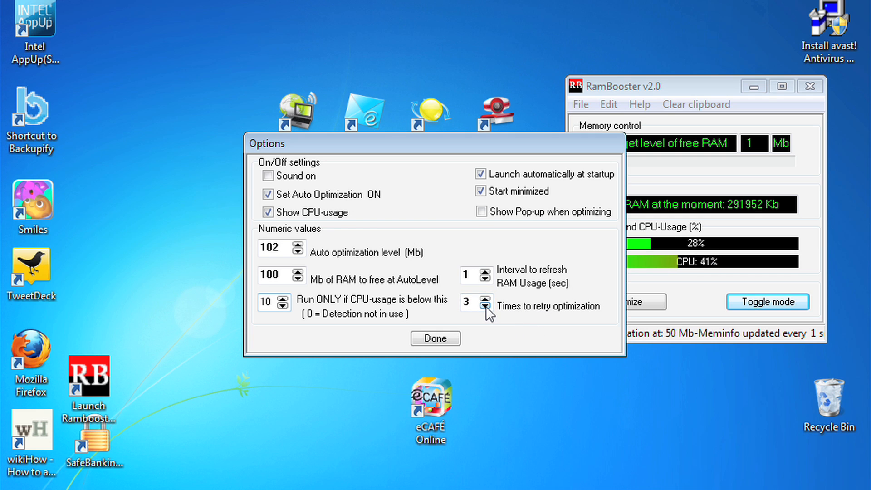
Lower 'Times to retry optimization' from 3 to 2 and close Options with Done.
left_click(484, 306)
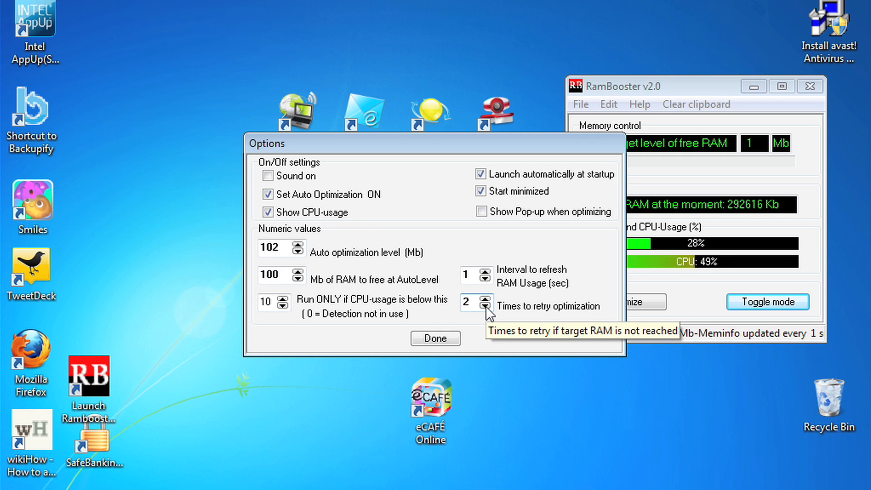
mouse_move(460, 340)
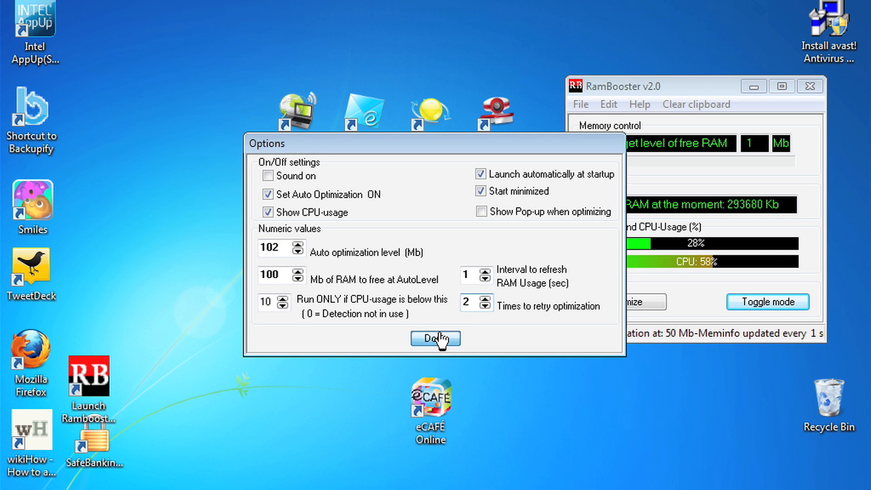
left_click(435, 339)
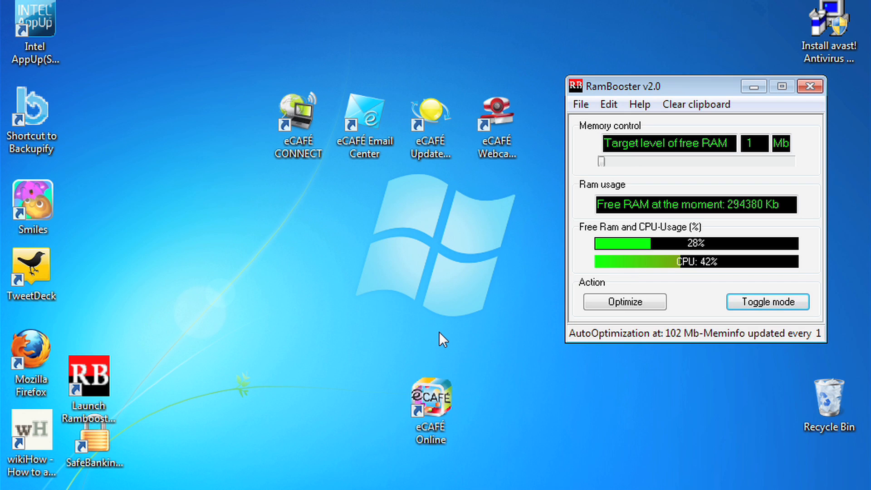